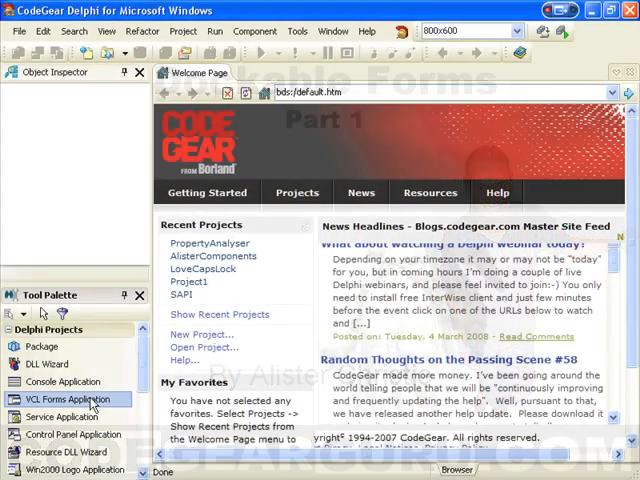
# - Start a new VCL Forms Application and add a second blank form, Form7, via File > New
pyautogui.doubleClick(68, 400)
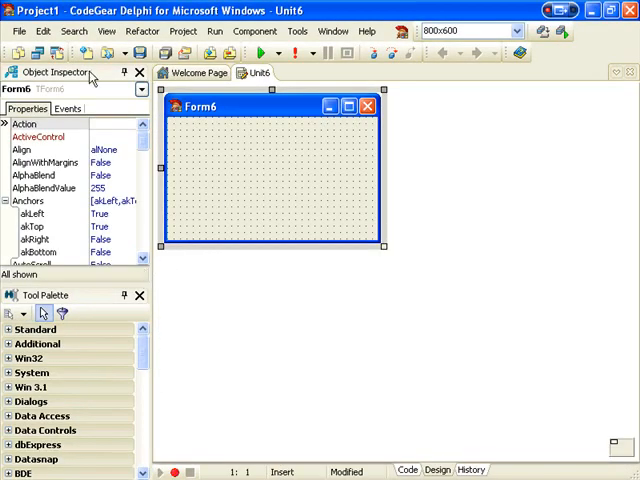
pyautogui.click(16, 32)
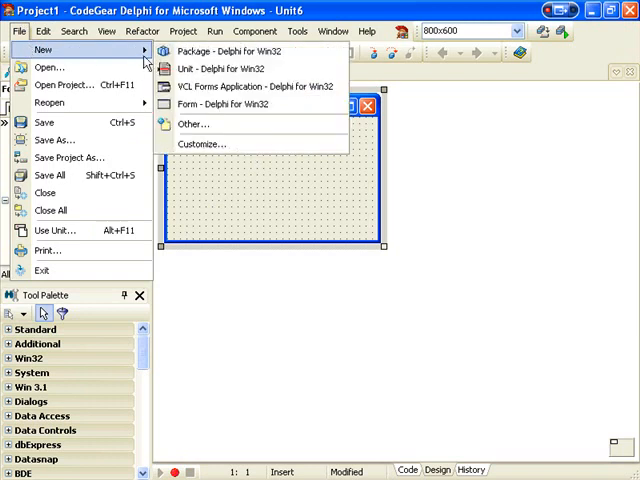
pyautogui.click(216, 104)
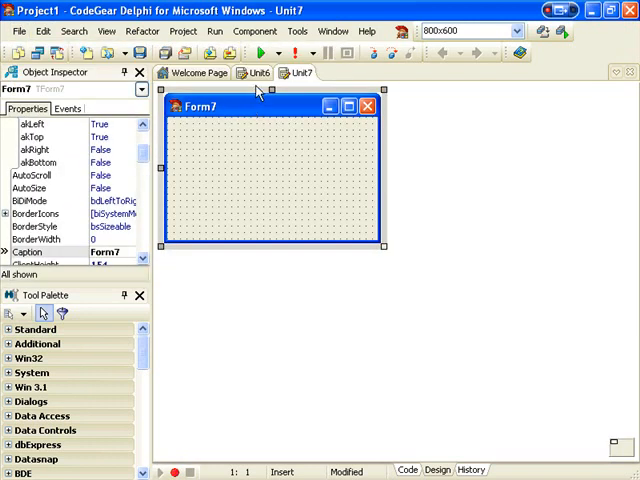
pyautogui.moveTo(212, 192)
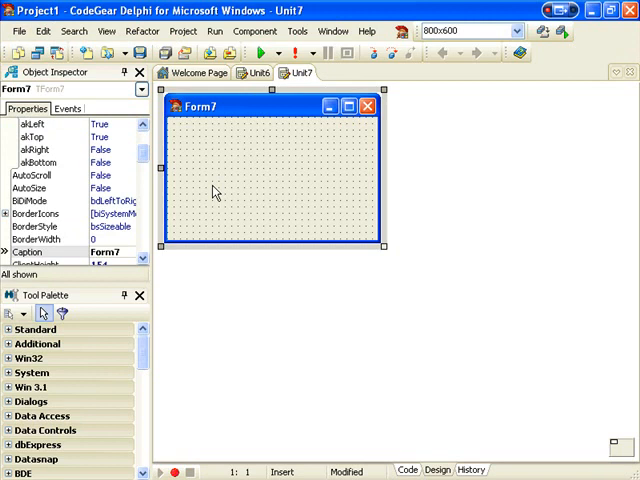
pyautogui.moveTo(112, 272)
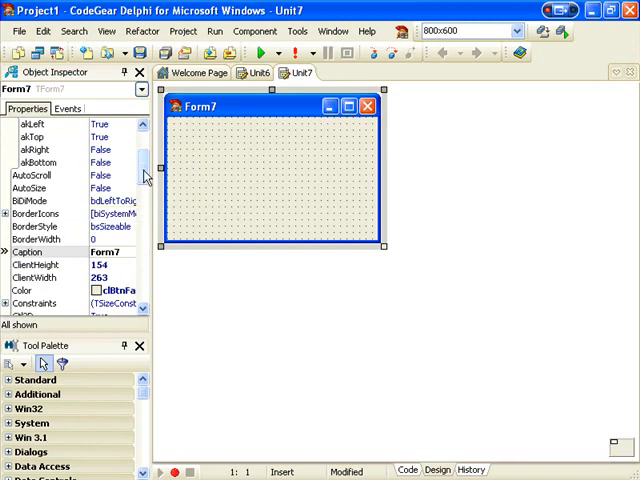
pyautogui.scroll(-3)
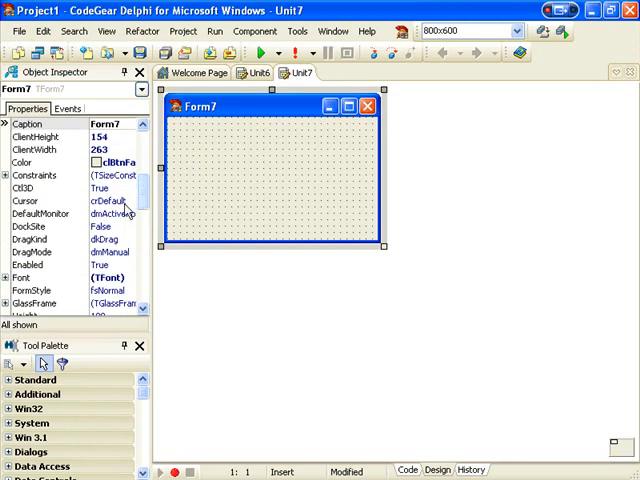
# - Set Form7's DragKind property to dkDock so the form can be docked
pyautogui.click(90, 240)
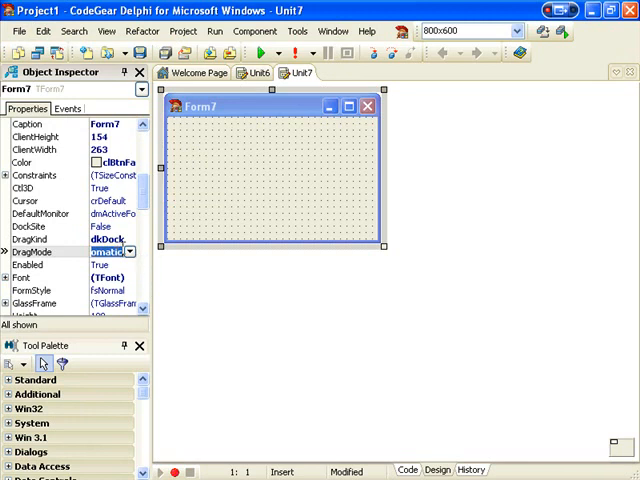
pyautogui.moveTo(186, 232)
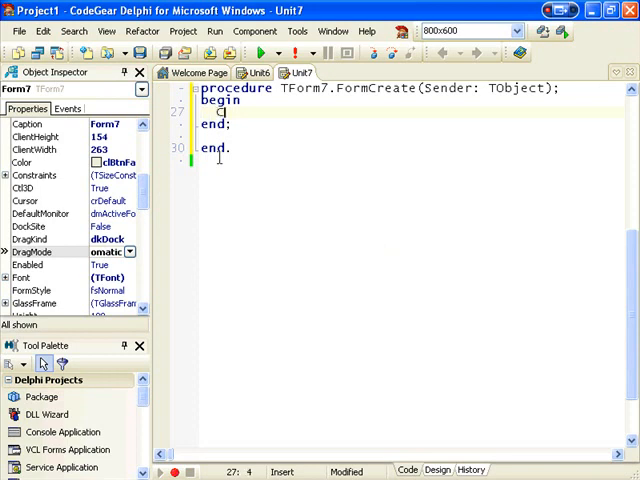
# - In FormCreate write Color := Random($FFFFFF); and Caption := IntToHex(Color, 6);
pyautogui.write('Color :=')
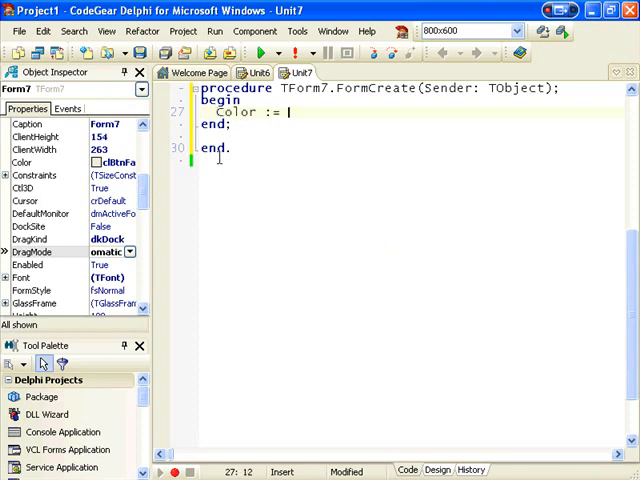
pyautogui.write('Random()')
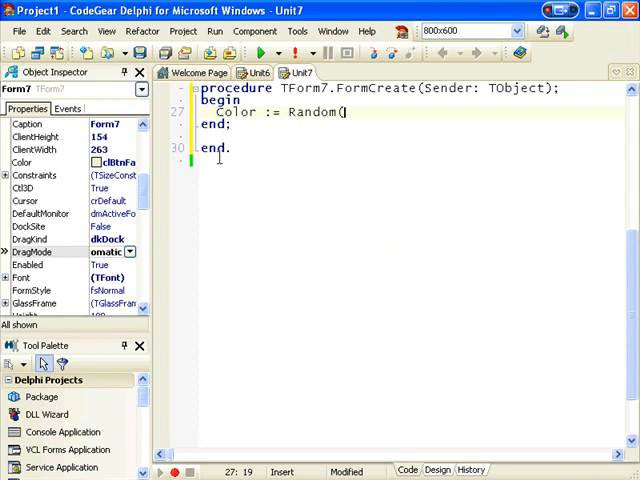
pyautogui.write('$FFFFFF);')
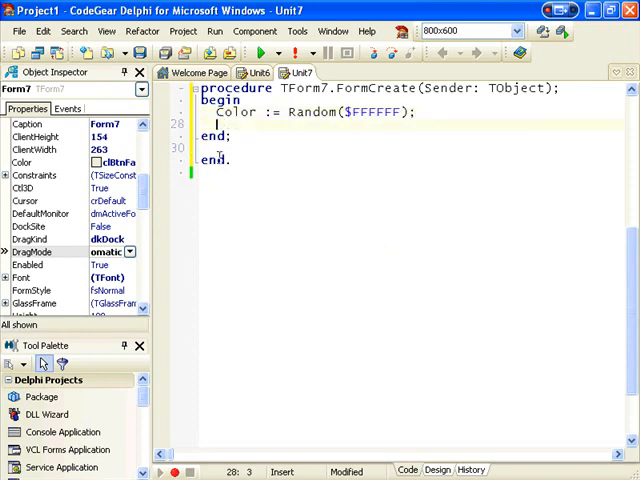
pyautogui.write('Caption')
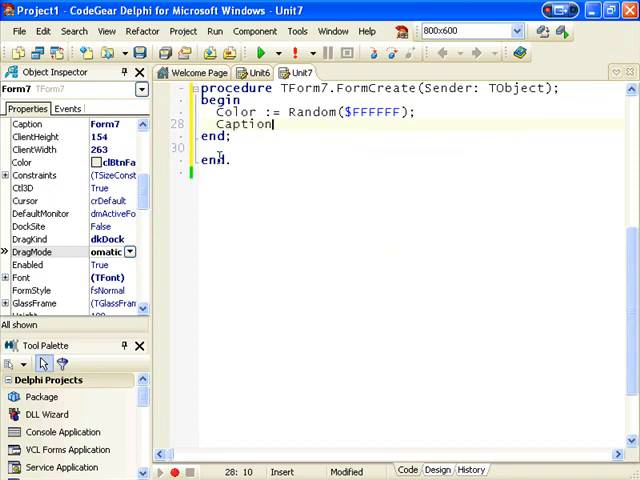
pyautogui.write(':= IntToHex(Color,')
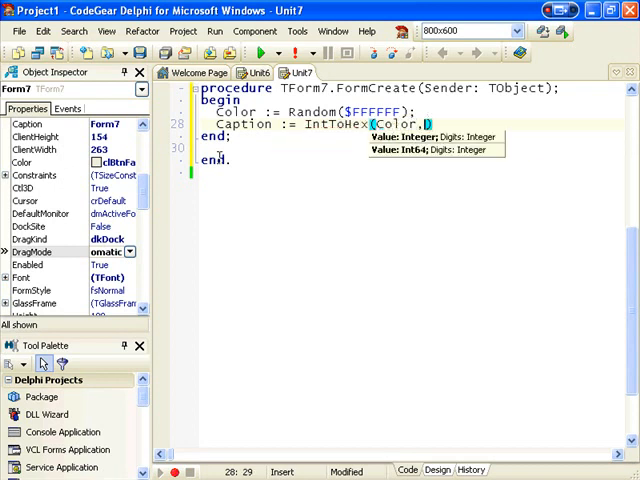
pyautogui.write('6);')
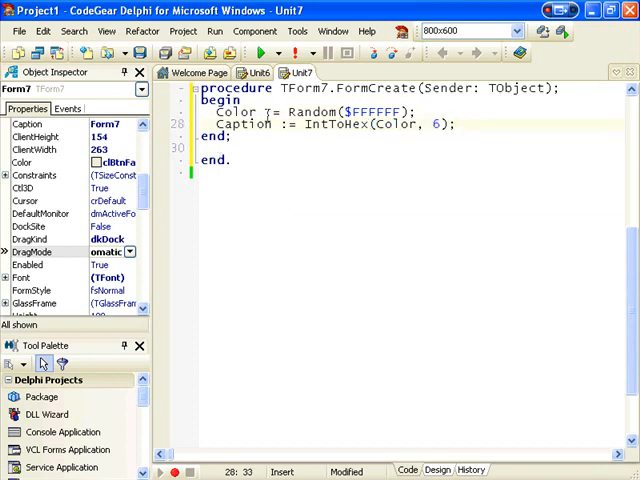
# - Drop a TBitBtn onto Form7's design and set its Kind to bkClose
pyautogui.click(436, 470)
pyautogui.write('tbit')
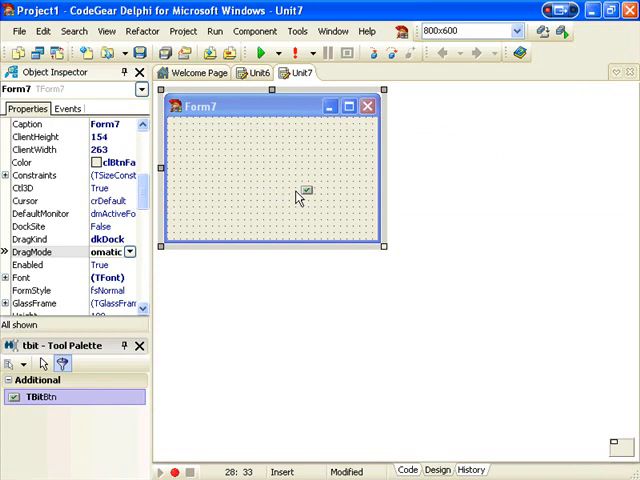
pyautogui.click(340, 224)
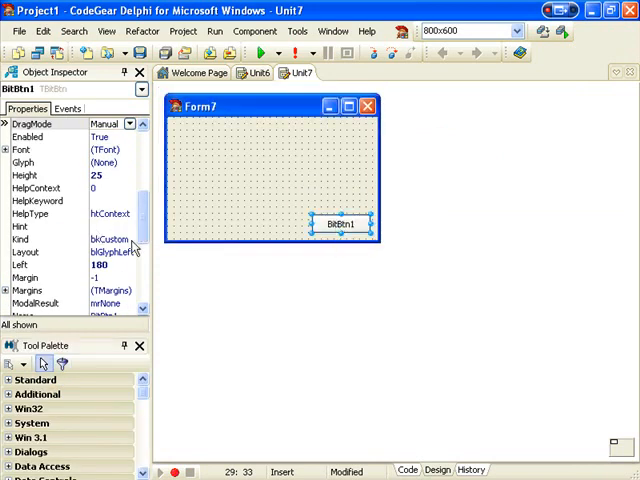
pyautogui.click(130, 238)
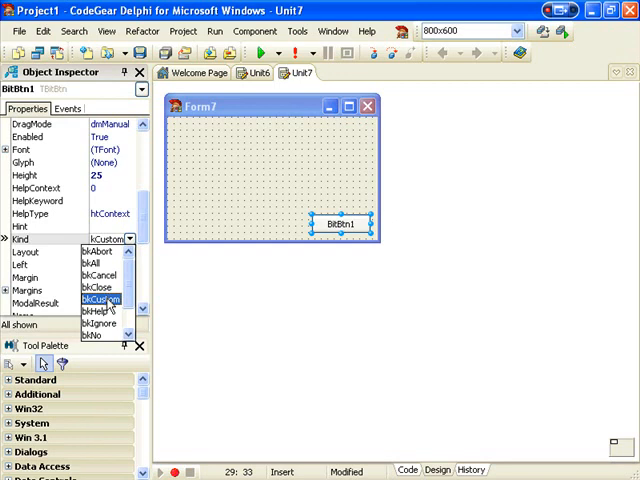
pyautogui.click(84, 302)
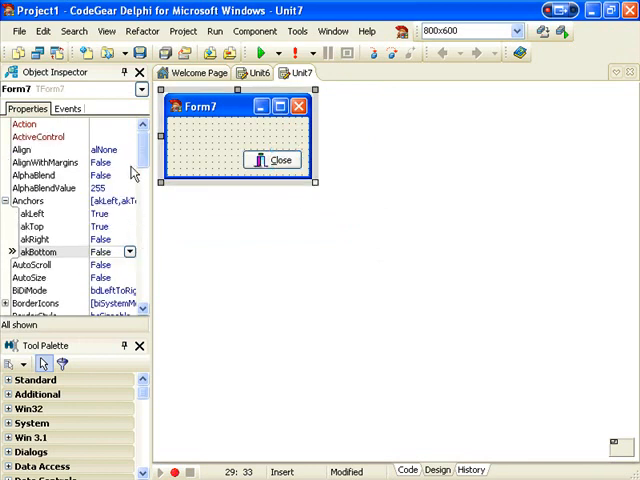
# - Rename the second form to ColorForm in the Object Inspector and return to the main form's unit
pyautogui.scroll(-3)
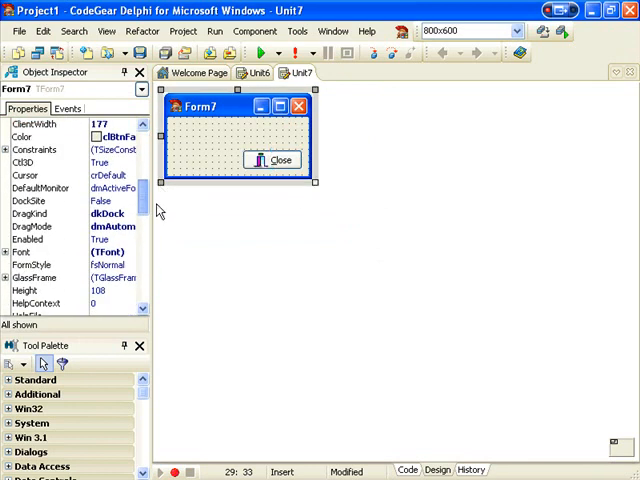
pyautogui.scroll(-3)
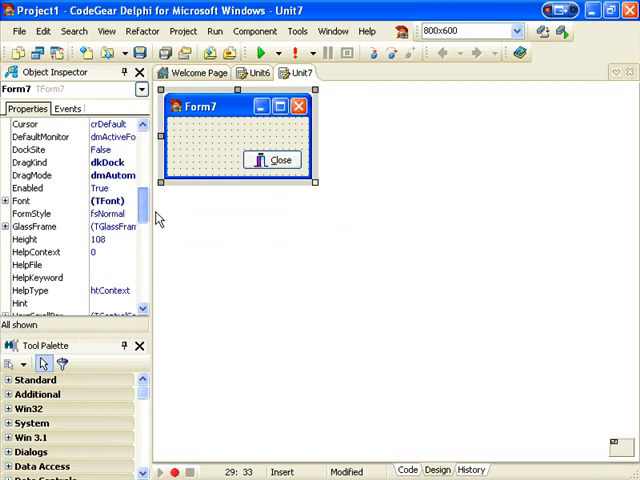
pyautogui.scroll(-3)
pyautogui.write('f')
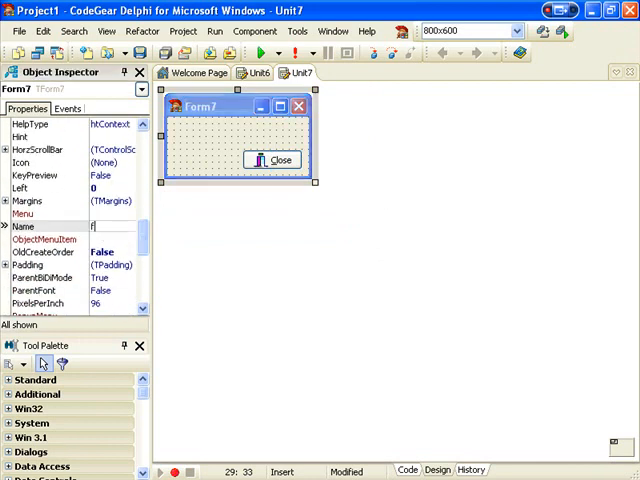
pyautogui.write('ColorFro')
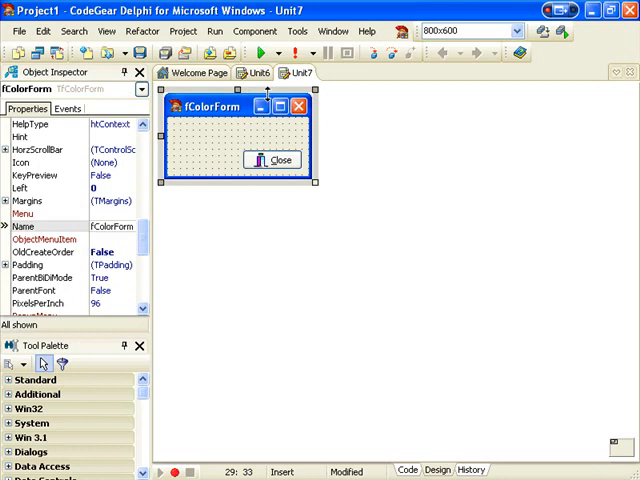
pyautogui.click(252, 72)
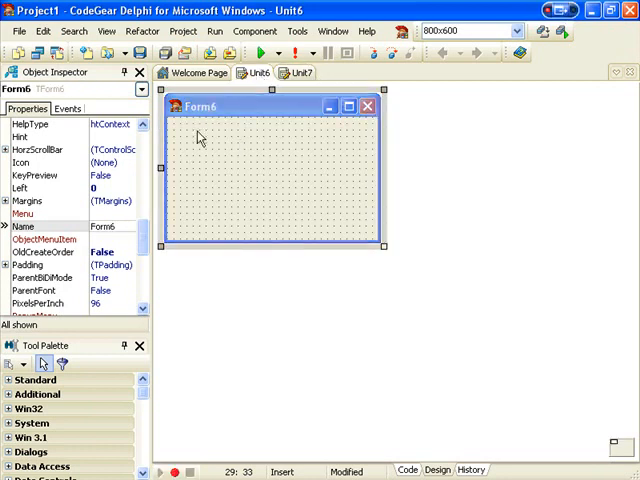
# - Find TButton in the Tool Palette, place a 'New Color Form' button on Form6 and create its click handler
pyautogui.write('bu')
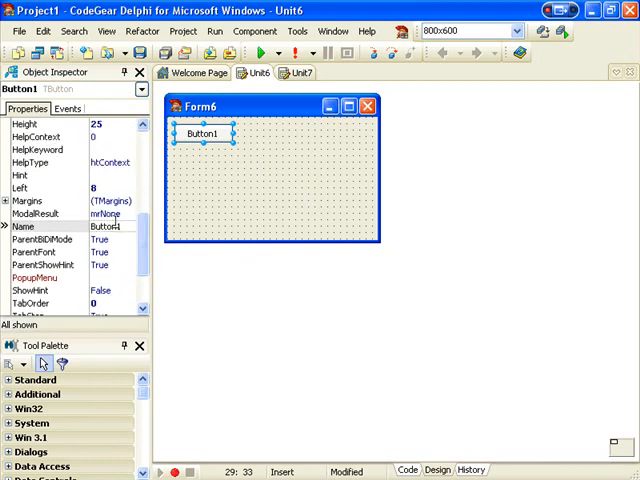
pyautogui.scroll(3)
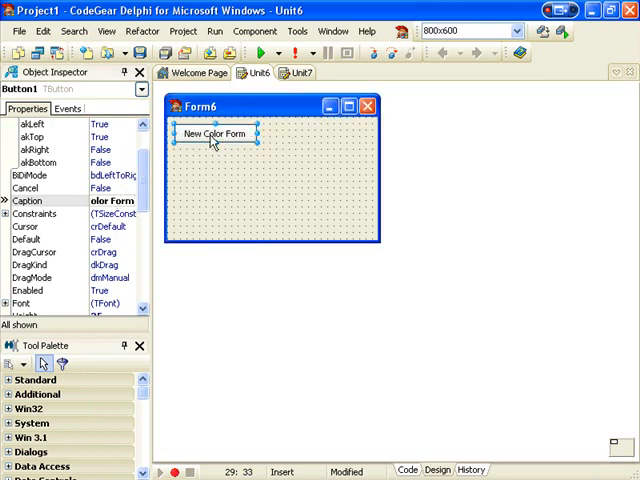
pyautogui.doubleClick(208, 134)
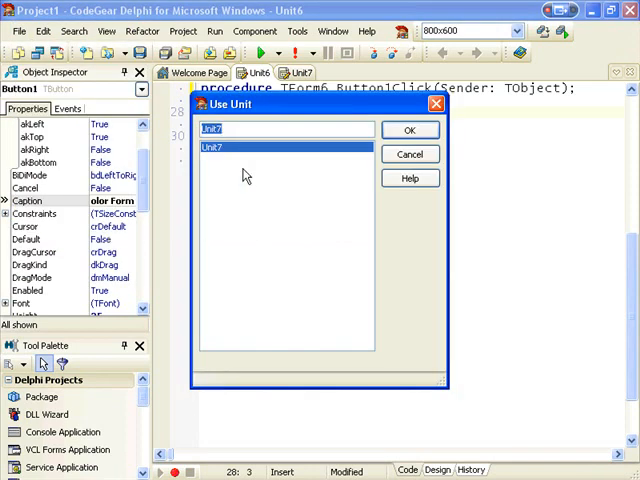
# - Use Unit7 from the main unit and have the button call TfColorForm.Create(Application).Show
pyautogui.click(408, 154)
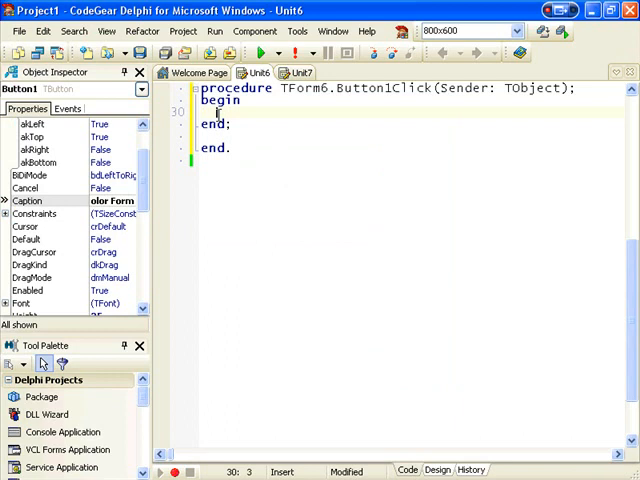
pyautogui.write('TF')
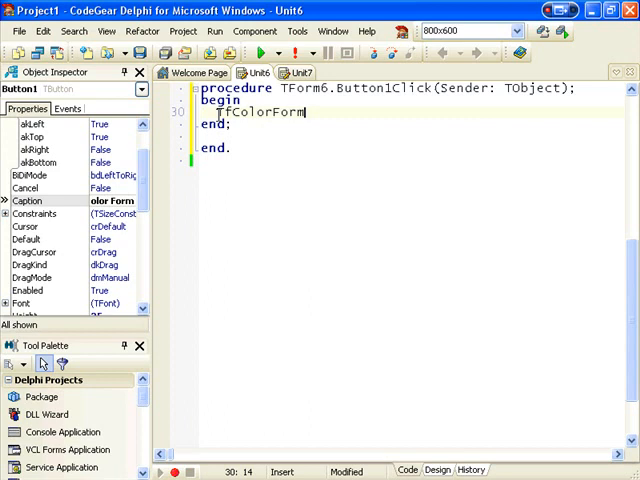
pyautogui.write('.Create(A')
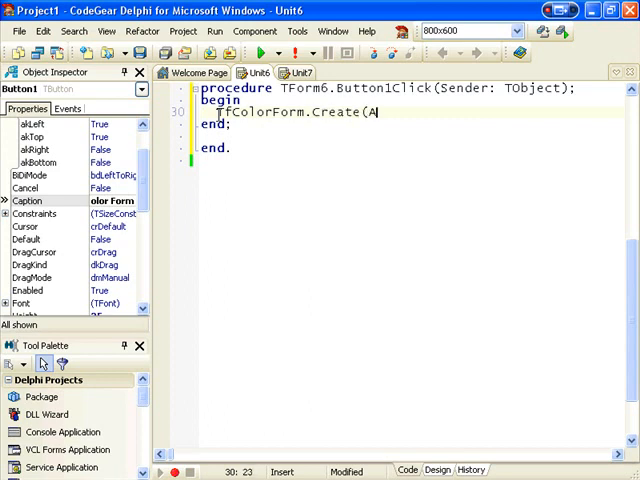
pyautogui.write('pplication)')
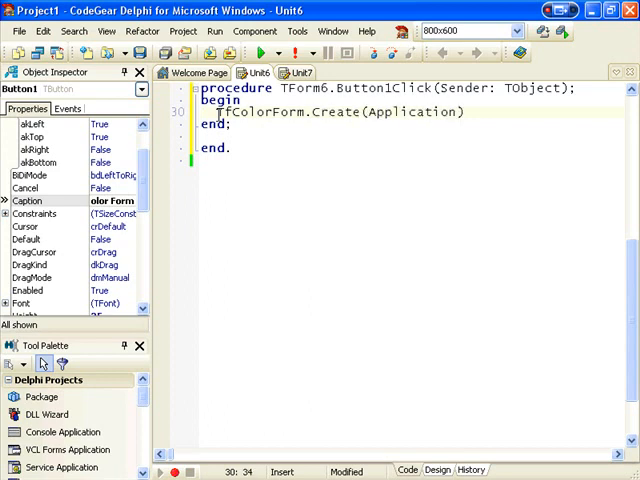
pyautogui.write('.Show')
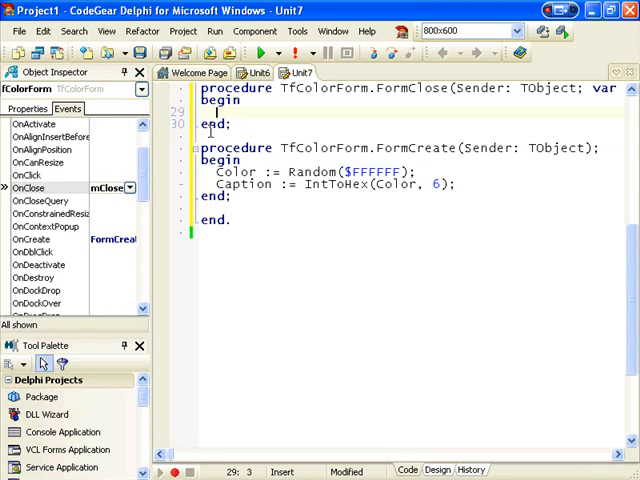
# - In Unit7's FormClose handler set Action := caFree; and return to Form6's design
pyautogui.write('action := c')
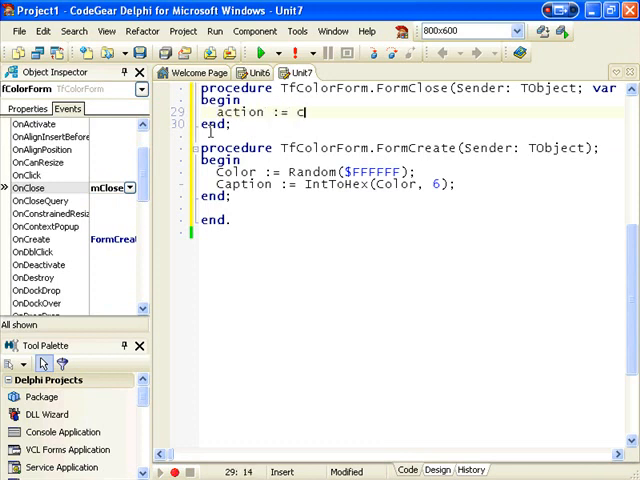
pyautogui.write('aFree;')
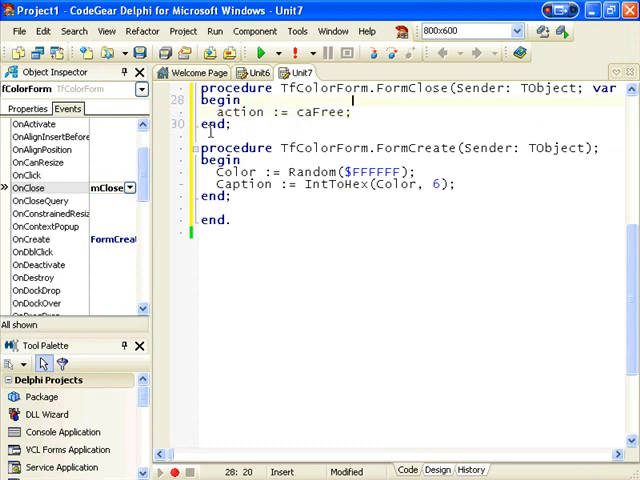
pyautogui.click(256, 72)
pyautogui.write('tpag')
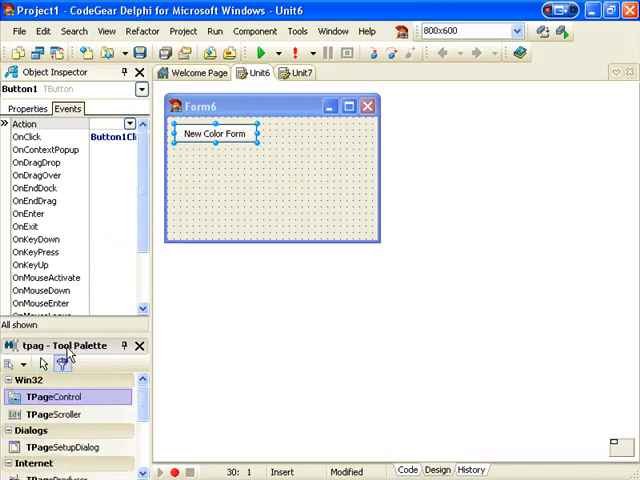
# - Add a TPageControl and a TPanel to Form6 and set DockSite to True so they accept docked forms
pyautogui.doubleClick(52, 396)
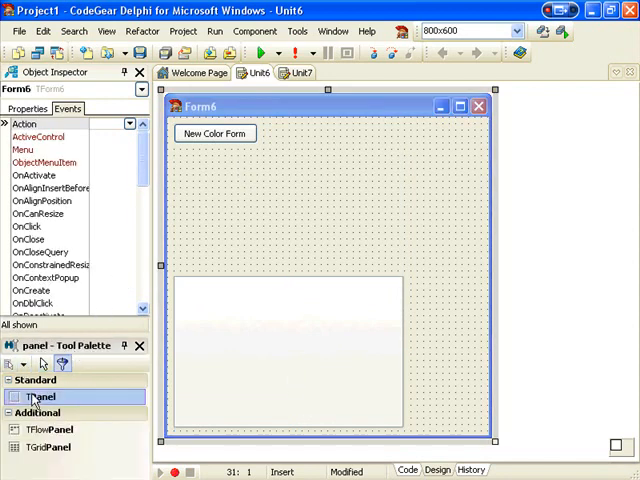
pyautogui.click(230, 180)
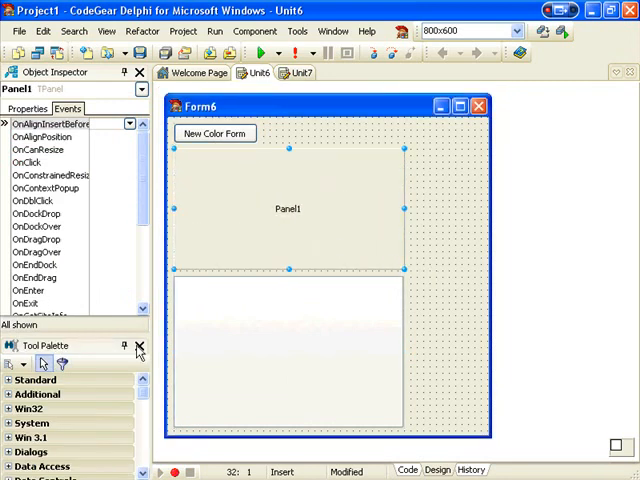
pyautogui.click(28, 108)
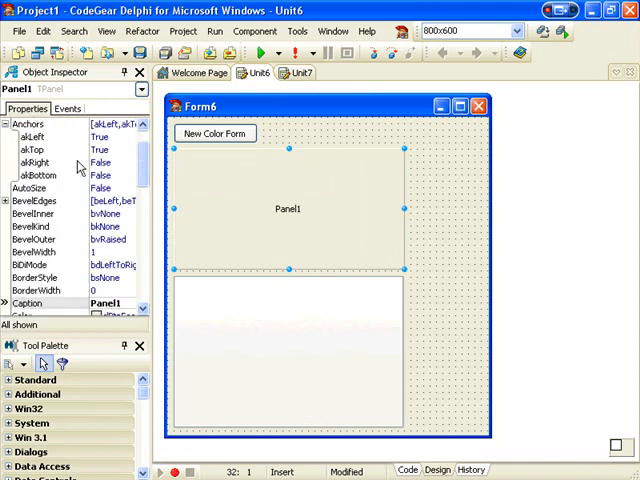
pyautogui.scroll(-3)
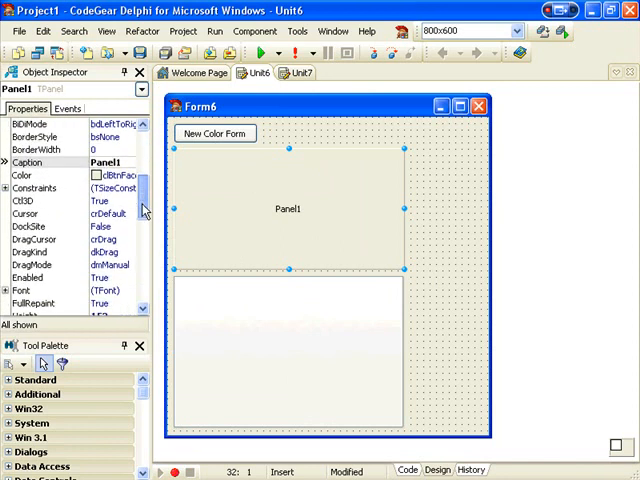
pyautogui.scroll(-3)
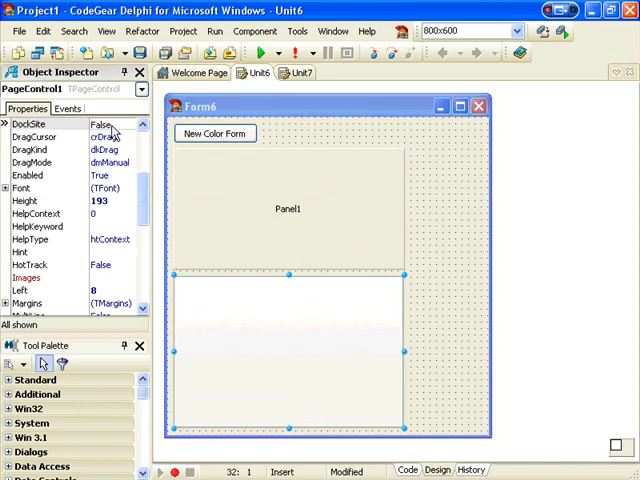
pyautogui.click(70, 162)
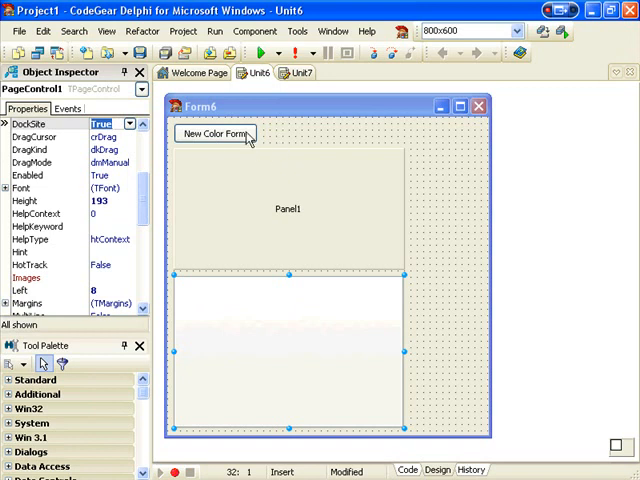
pyautogui.click(212, 134)
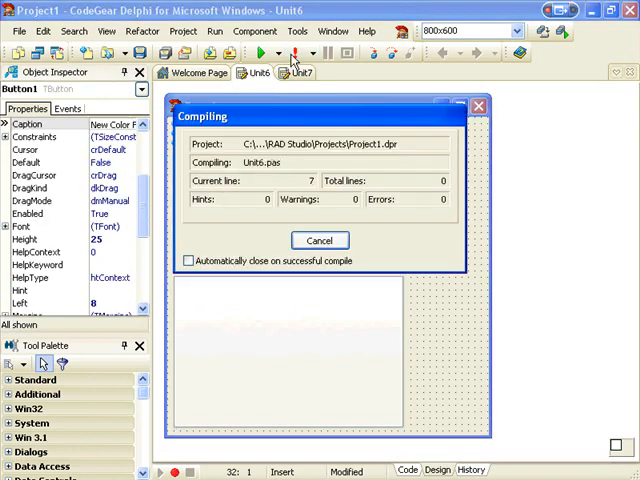
# - Run the app, spawn colour forms and dock green, purple and dark red ones as page control tabs
pyautogui.click(252, 56)
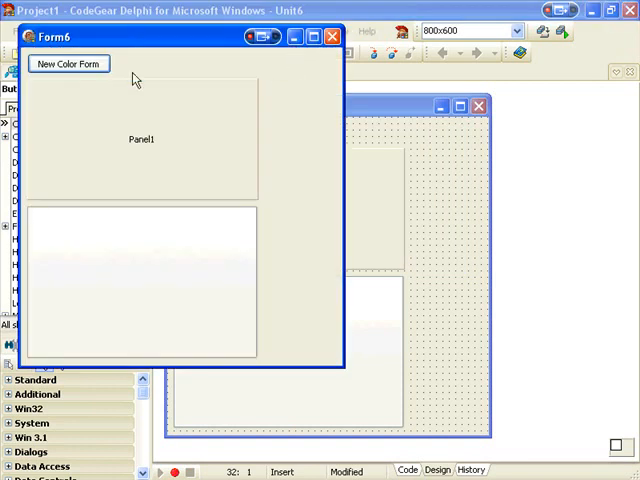
pyautogui.click(68, 64)
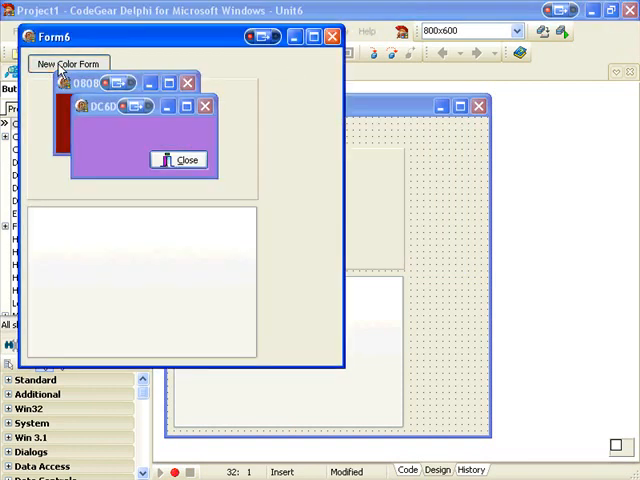
pyautogui.click(68, 64)
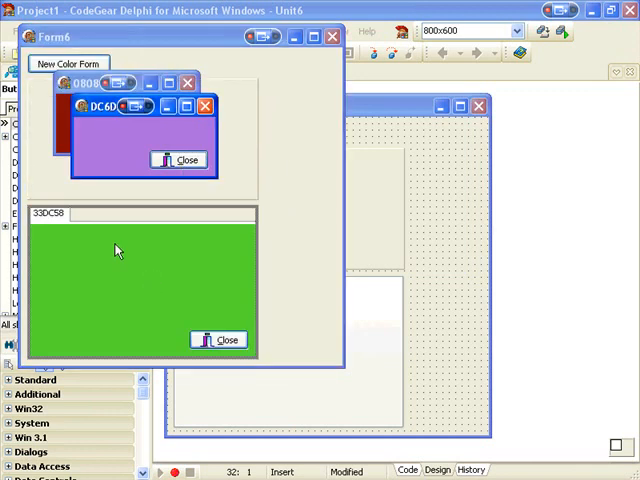
pyautogui.click(204, 106)
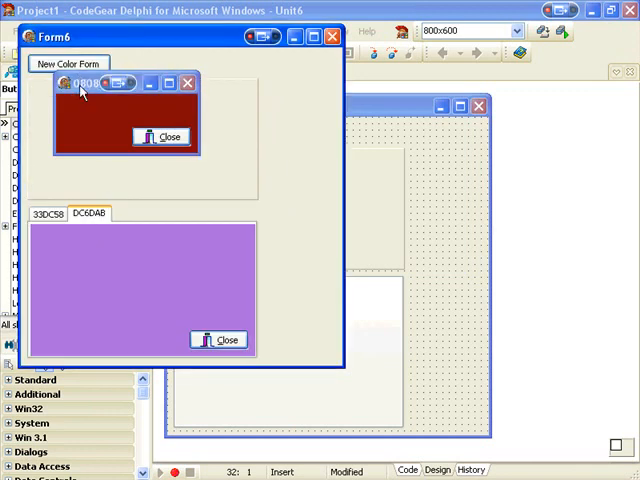
pyautogui.click(160, 136)
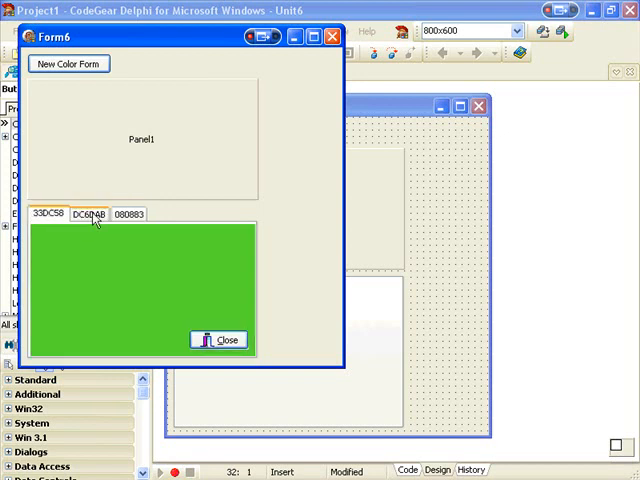
# - Undock a form, dismiss the transparency notice, dock and tile forms into the panel, and spawn another
pyautogui.click(68, 64)
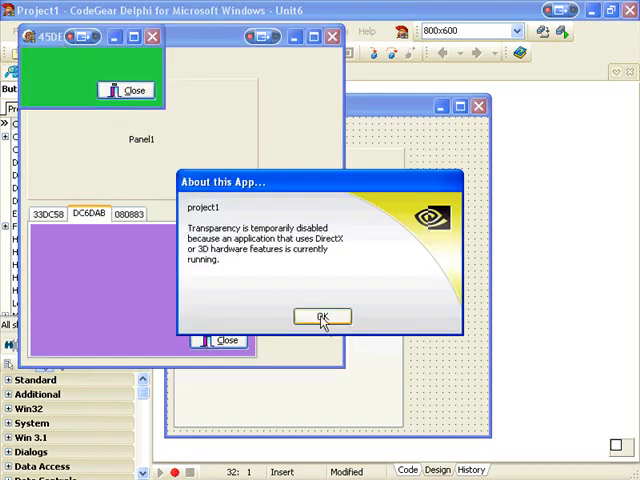
pyautogui.click(320, 316)
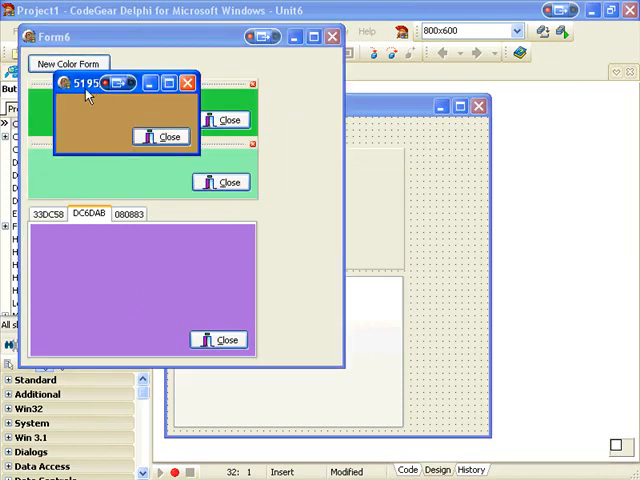
pyautogui.click(188, 82)
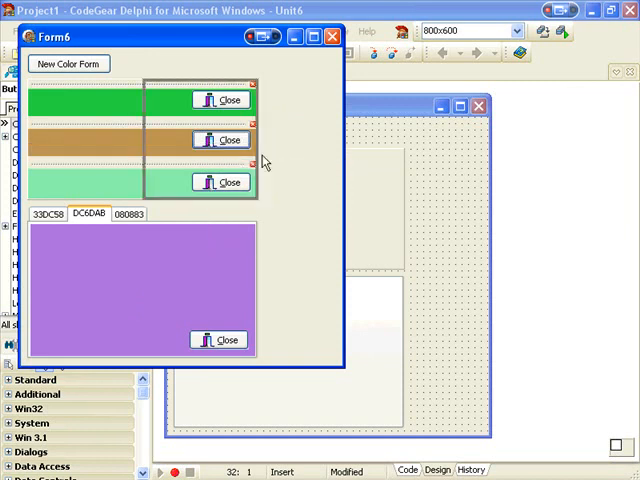
pyautogui.click(68, 64)
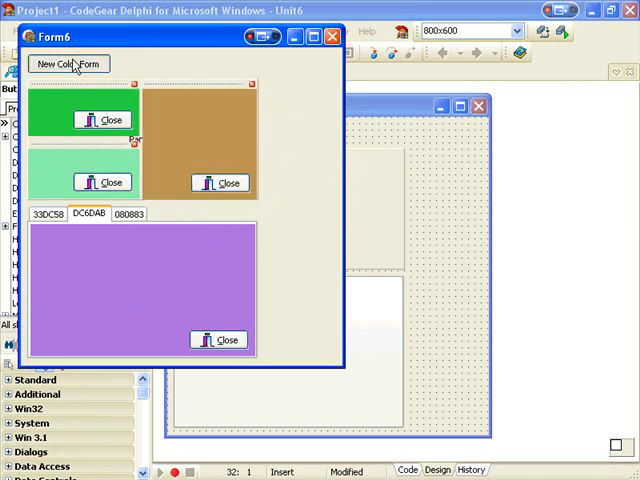
pyautogui.click(68, 64)
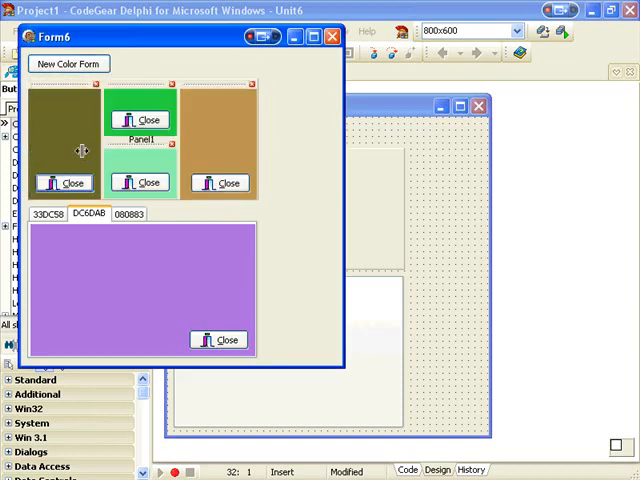
pyautogui.moveTo(90, 162)
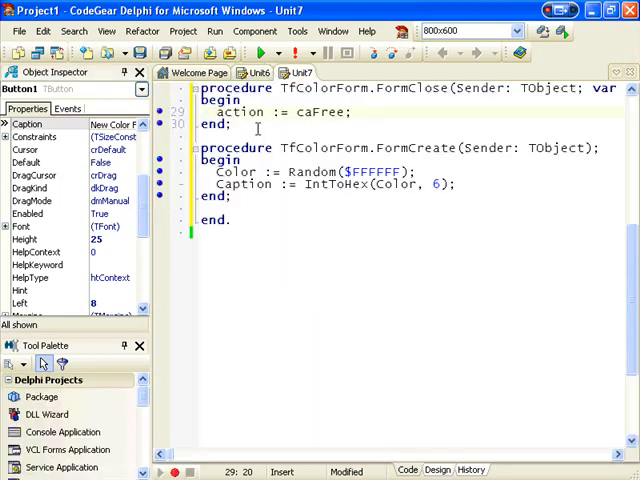
# - Set BitBtn1's Kind to bkCustom and write Close; in its BitBtn1Click handler
pyautogui.click(428, 470)
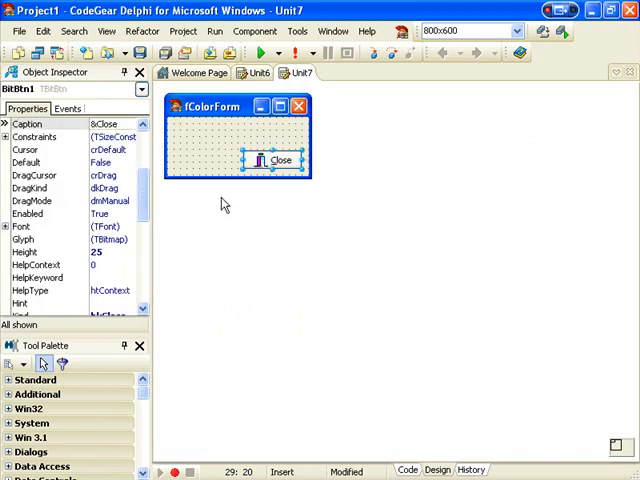
pyautogui.scroll(-3)
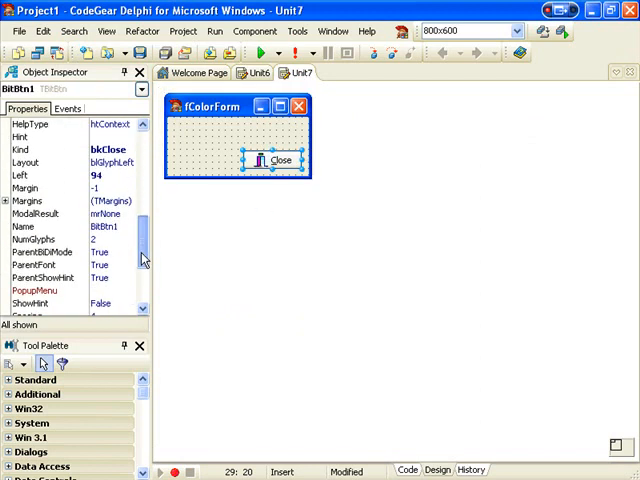
pyautogui.scroll(-3)
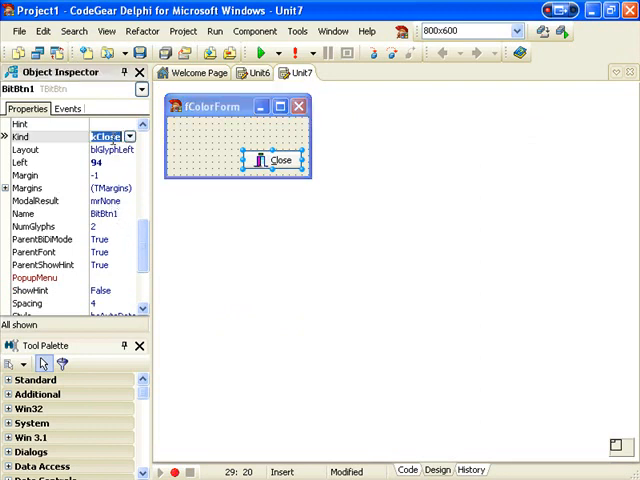
pyautogui.click(100, 136)
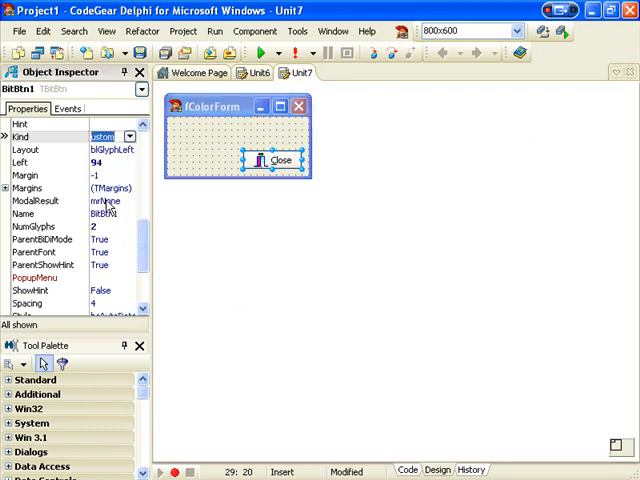
pyautogui.click(404, 470)
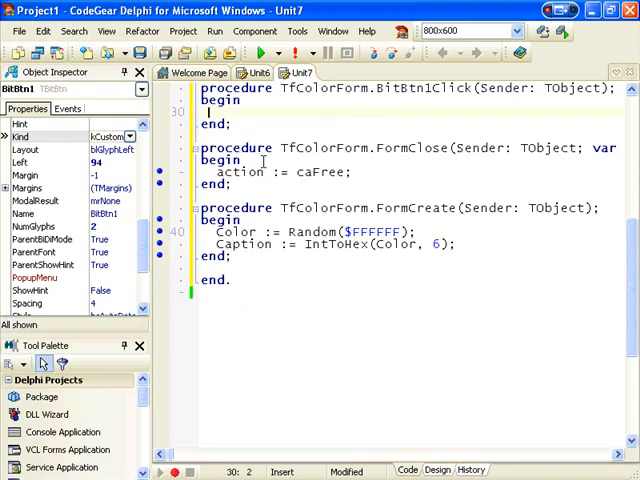
pyautogui.write('Close;')
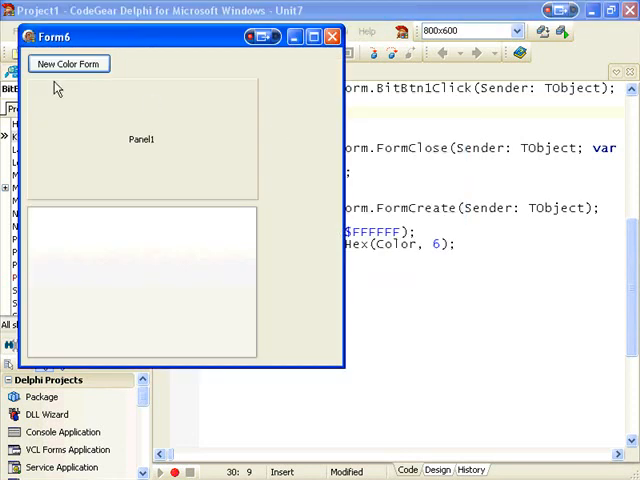
# - Create a random-colour form, dock it, remove it with its Close button, then exit Form6
pyautogui.click(68, 64)
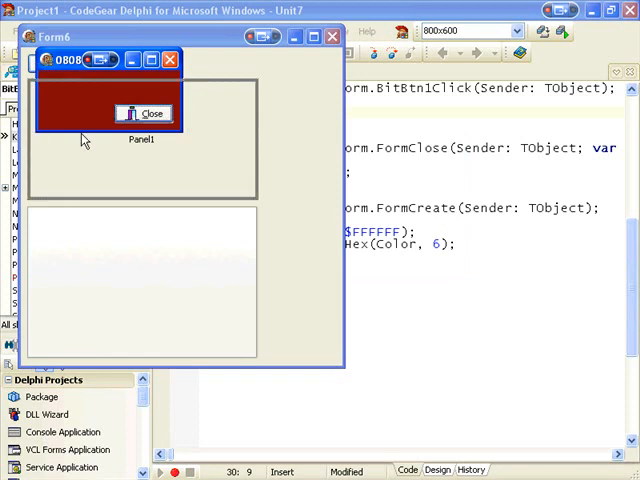
pyautogui.click(148, 112)
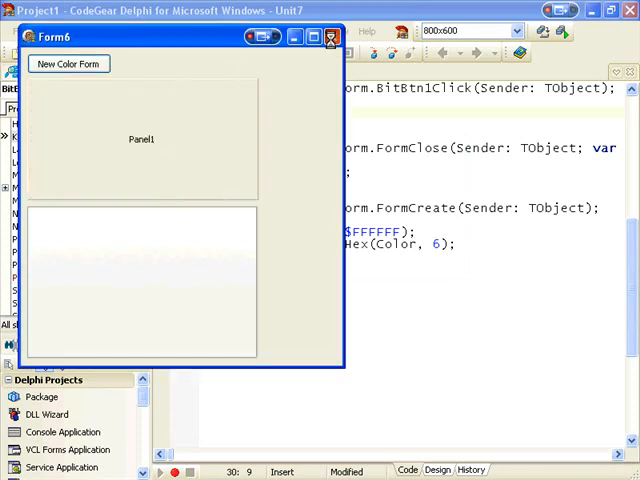
pyautogui.click(332, 36)
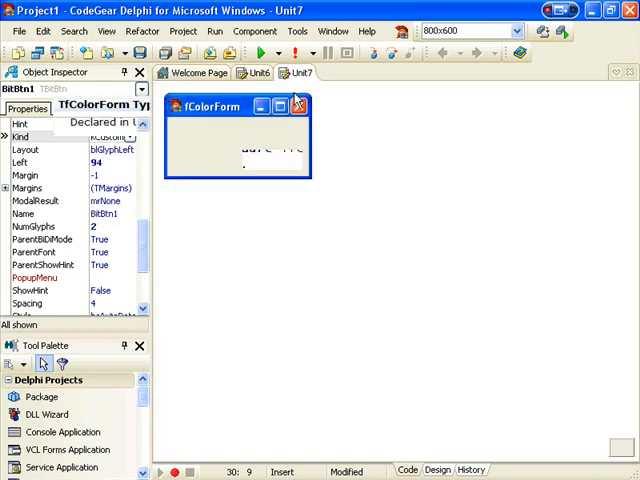